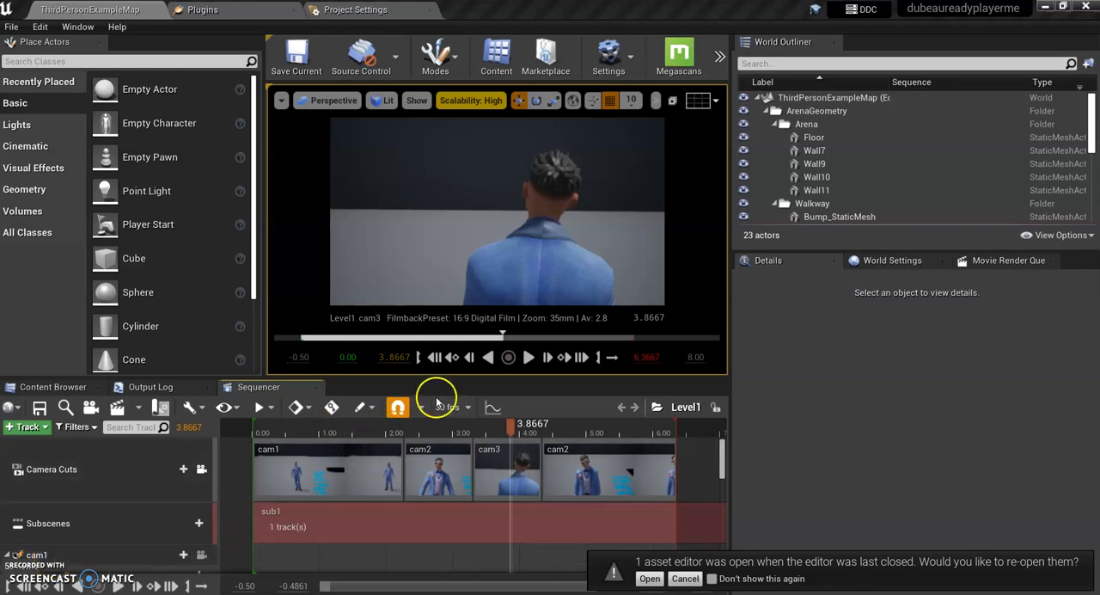
mouse_move(120, 407)
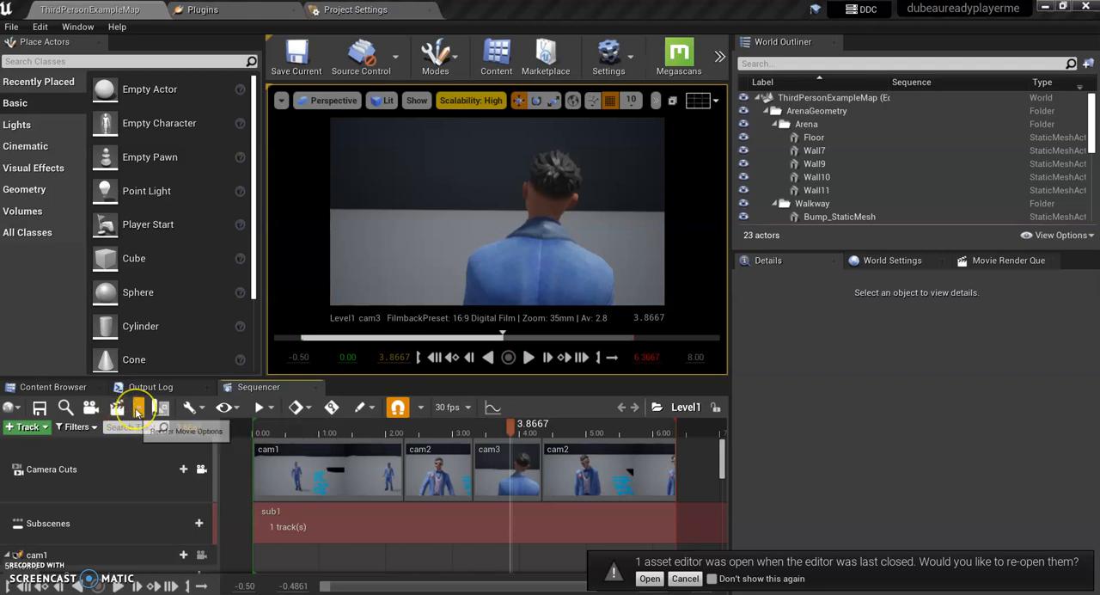
- Check the installed plugins list for 'app', then view the VLC for Windows download page in Chrome
click(138, 408)
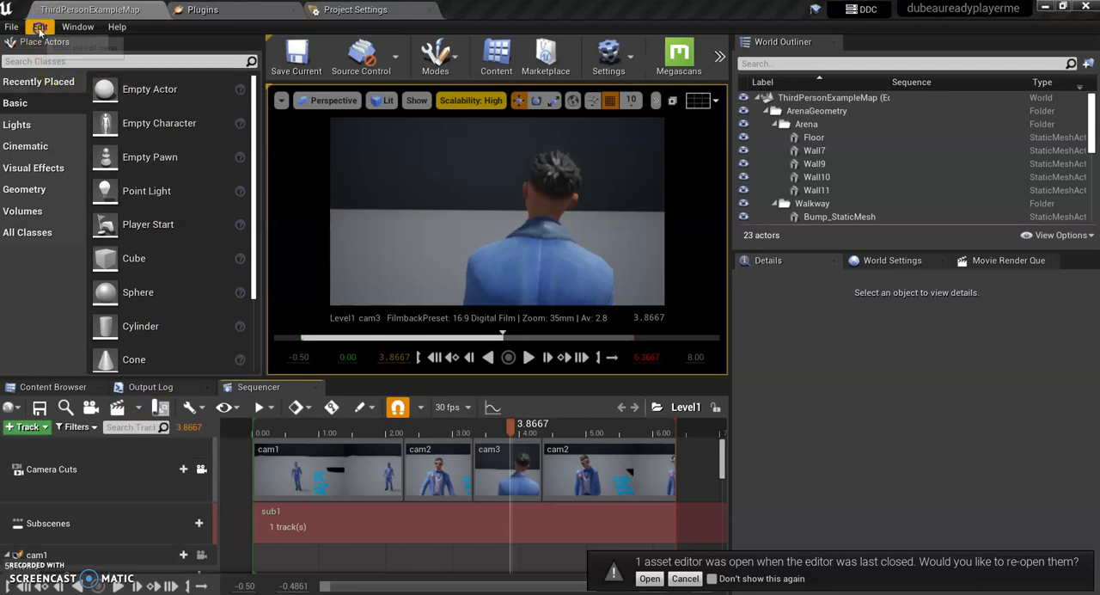
click(202, 10)
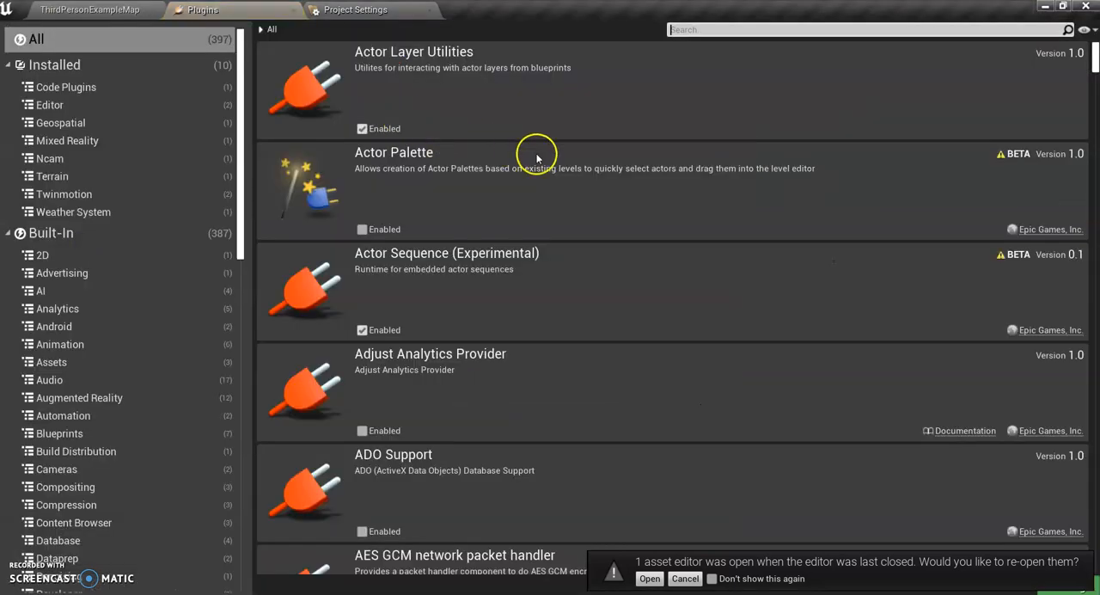
text(apple res)
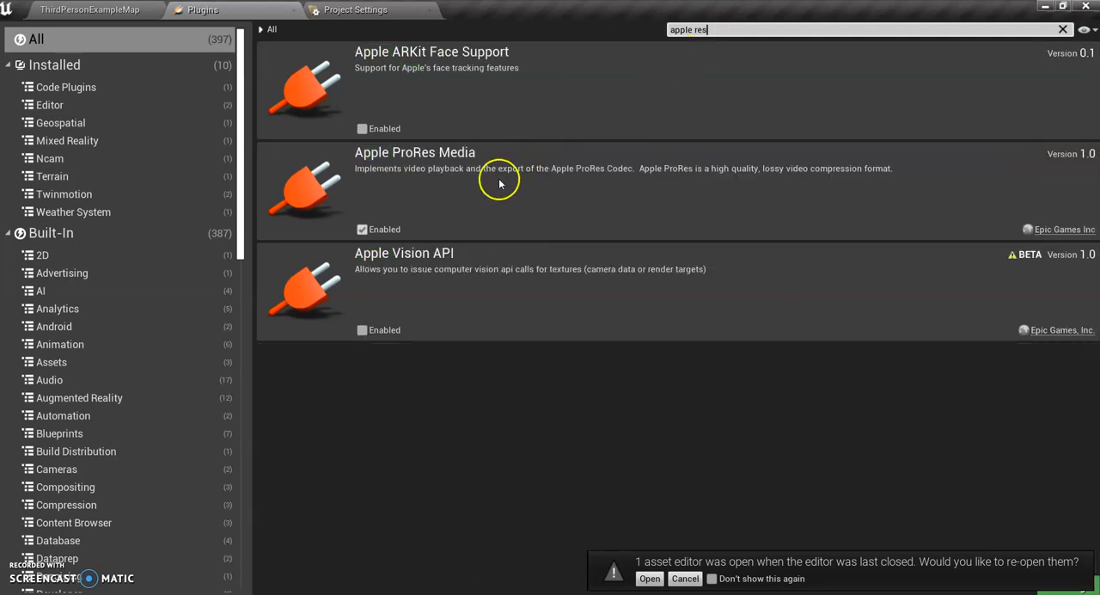
mouse_move(362, 229)
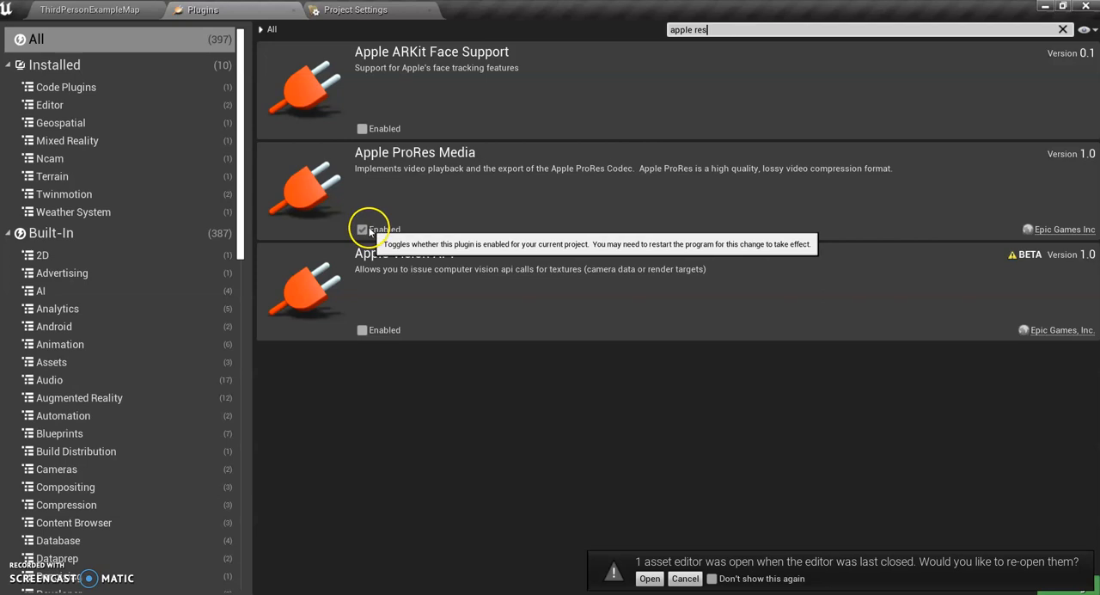
click(90, 10)
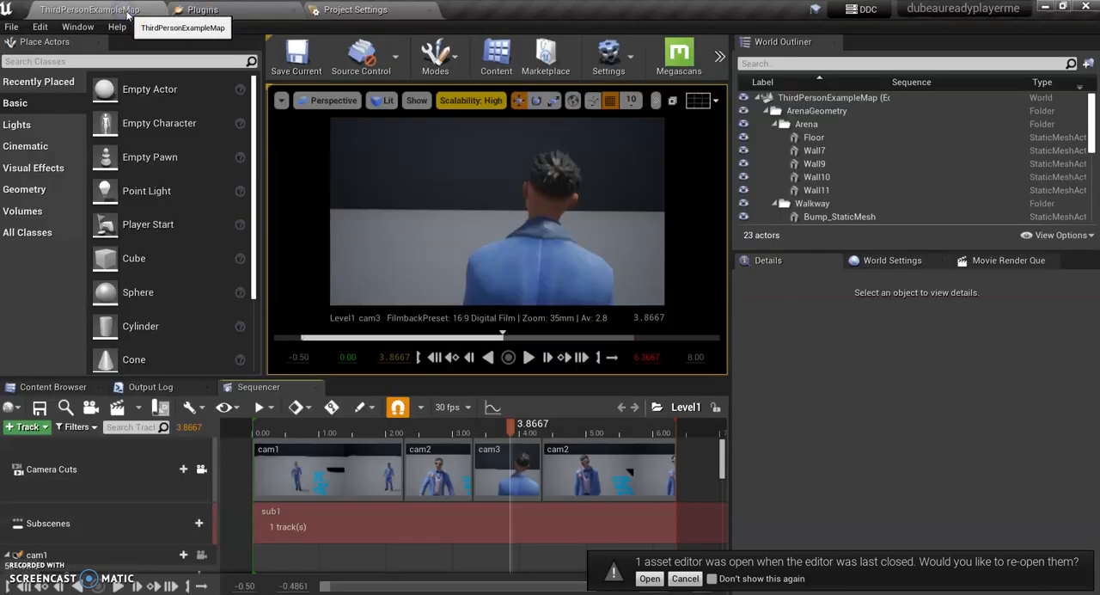
mouse_move(447, 459)
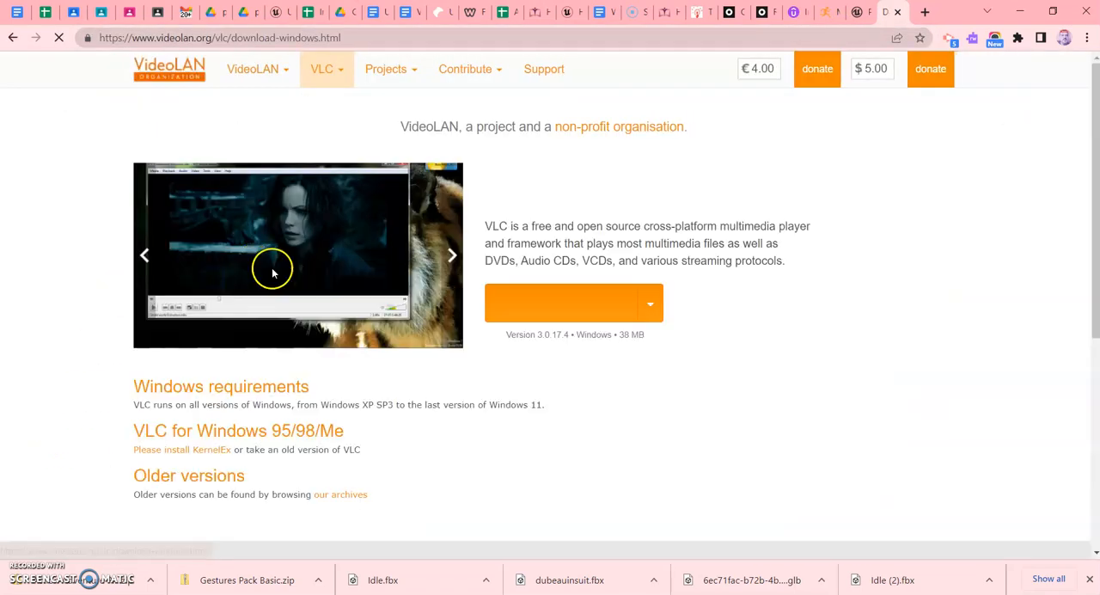
scroll(down, 3)
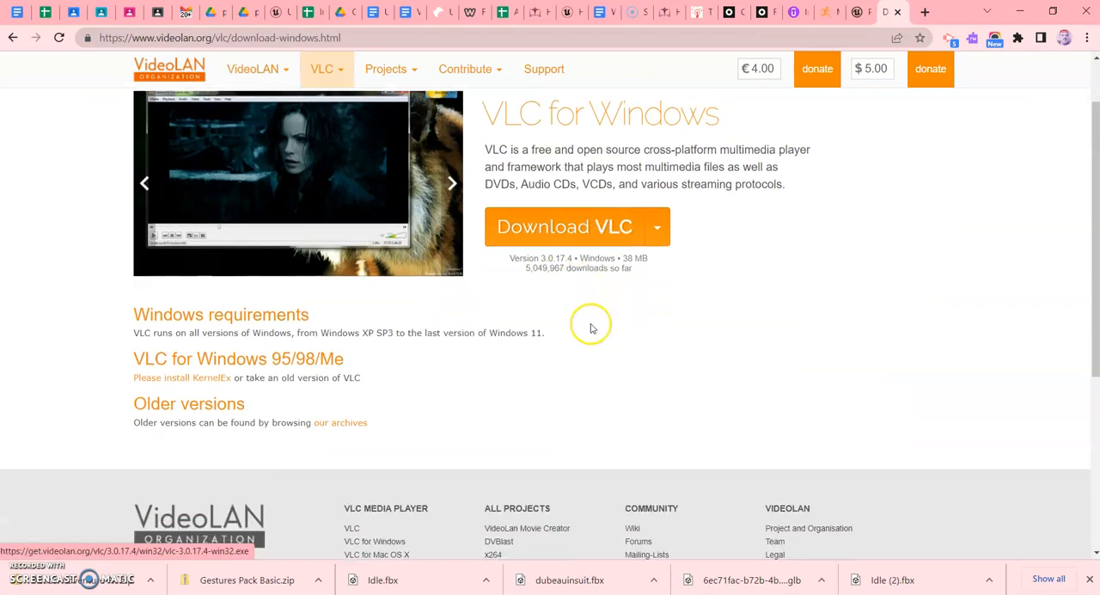
scroll(up, 3)
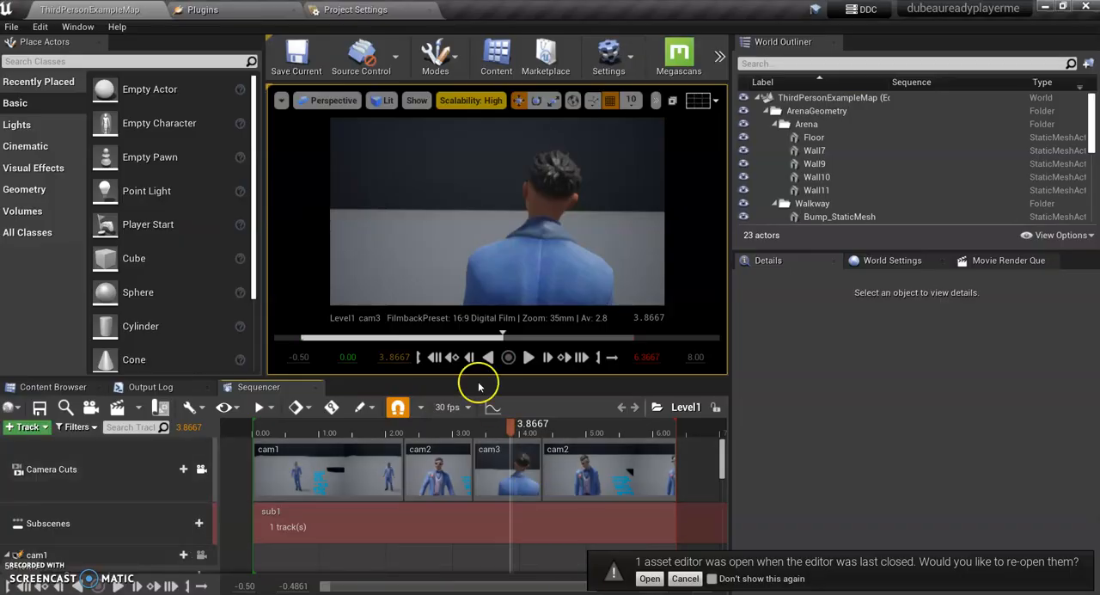
mouse_move(514, 433)
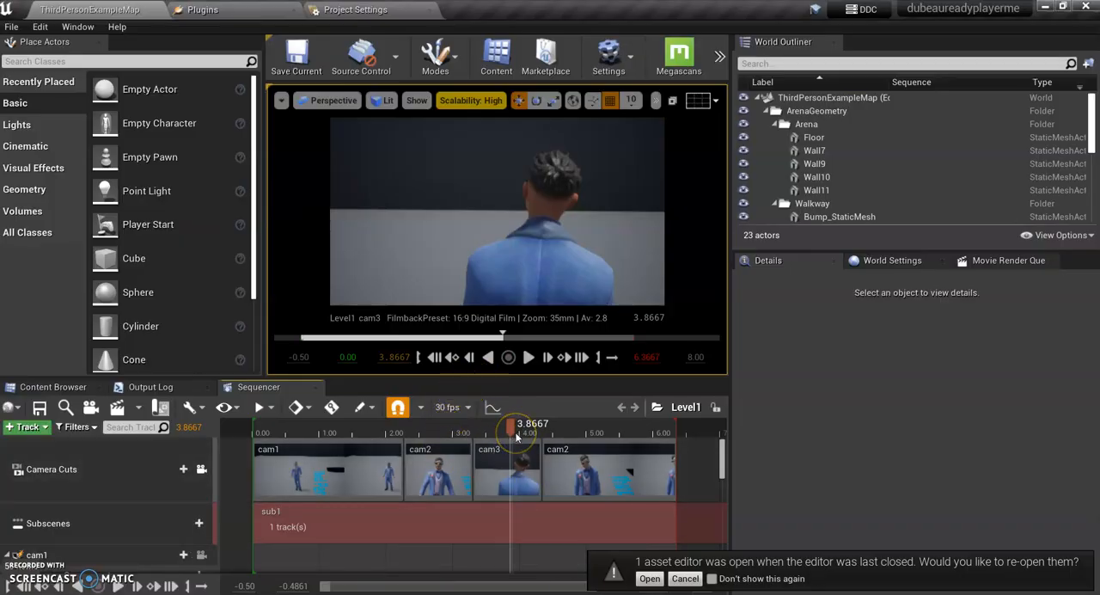
mouse_move(117, 406)
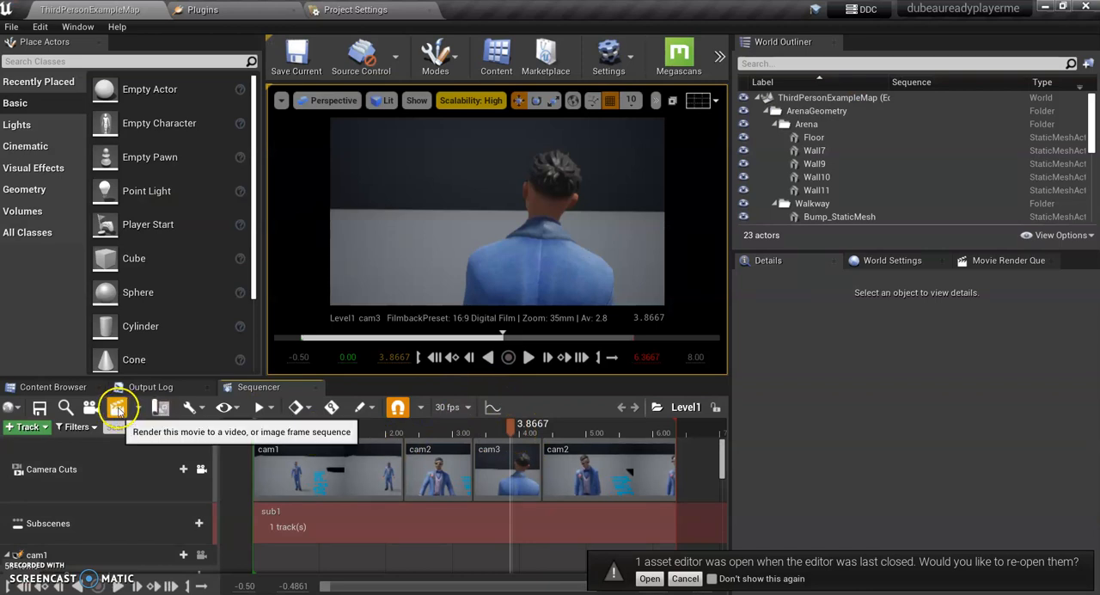
- Queue Level1 from the Sequencer toolbar and dock the Movie Render Queue in the bottom panel
click(117, 405)
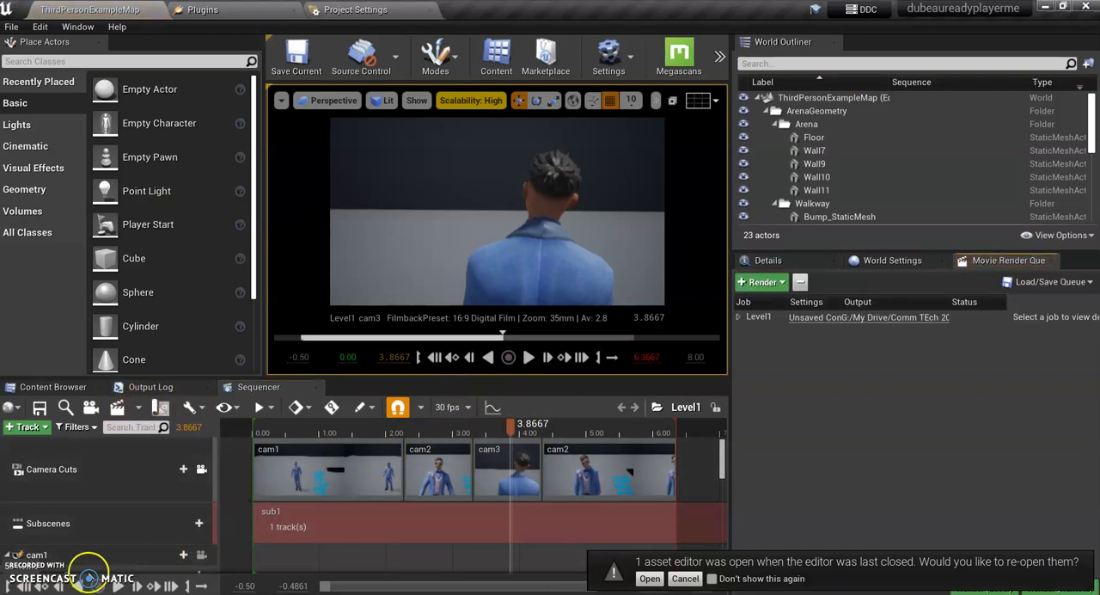
mouse_move(990, 266)
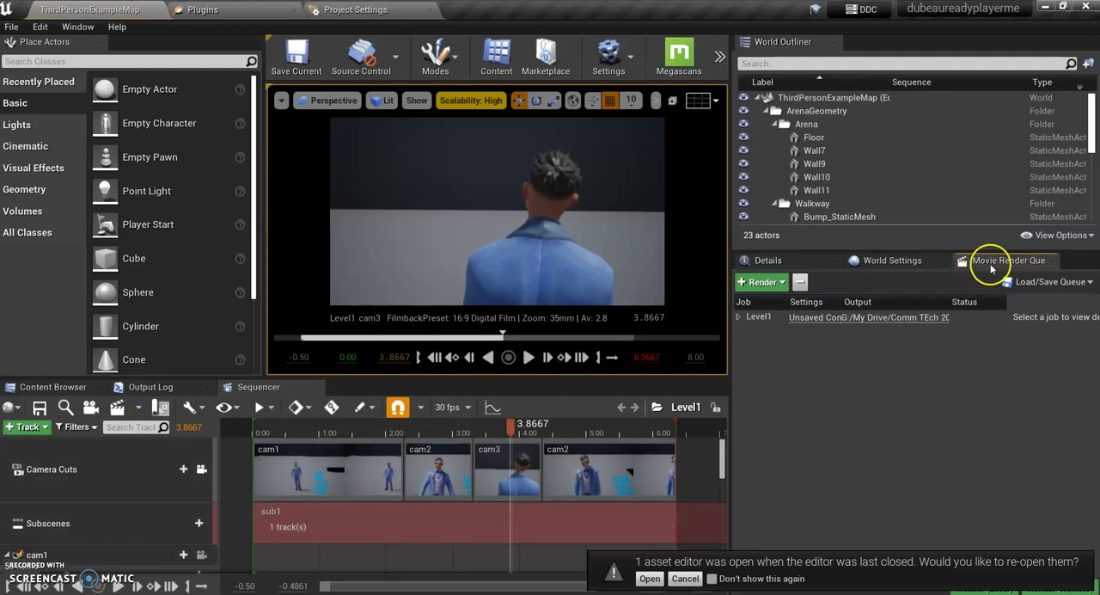
click(760, 316)
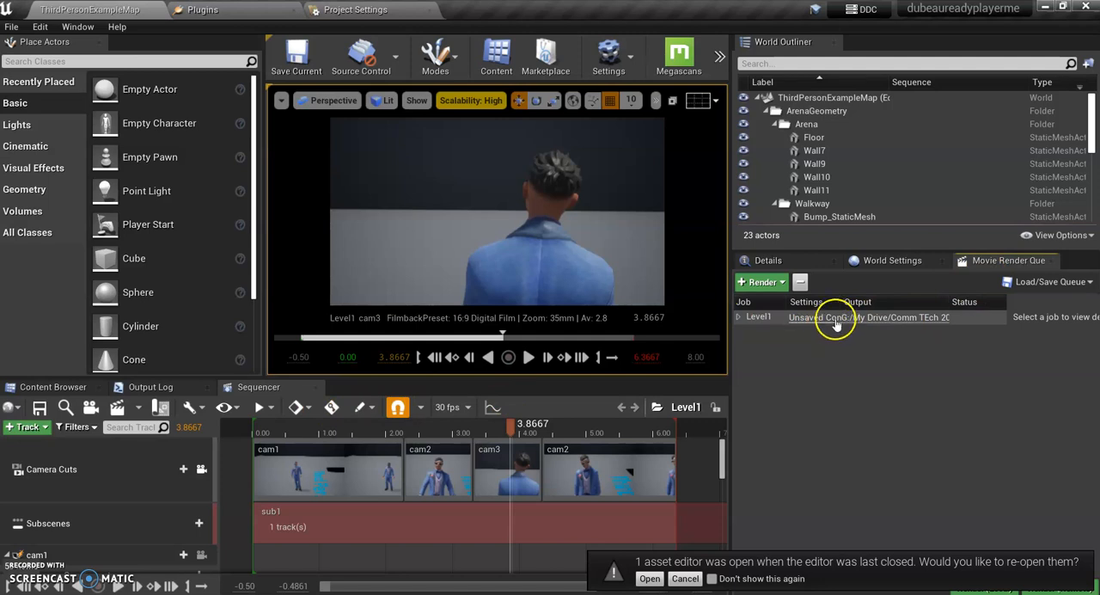
mouse_move(976, 265)
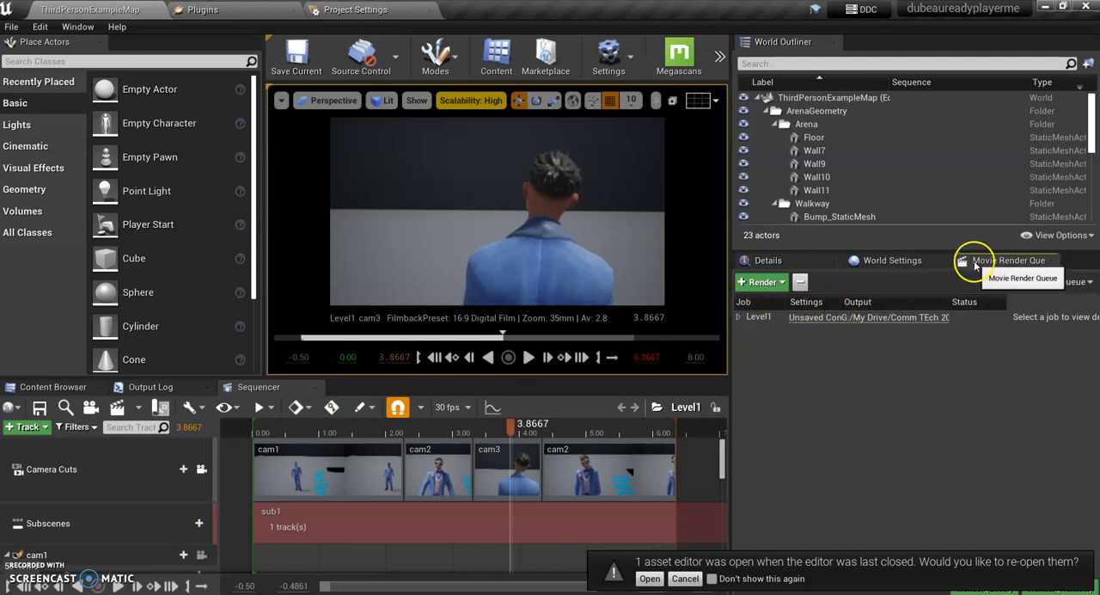
click(1007, 260)
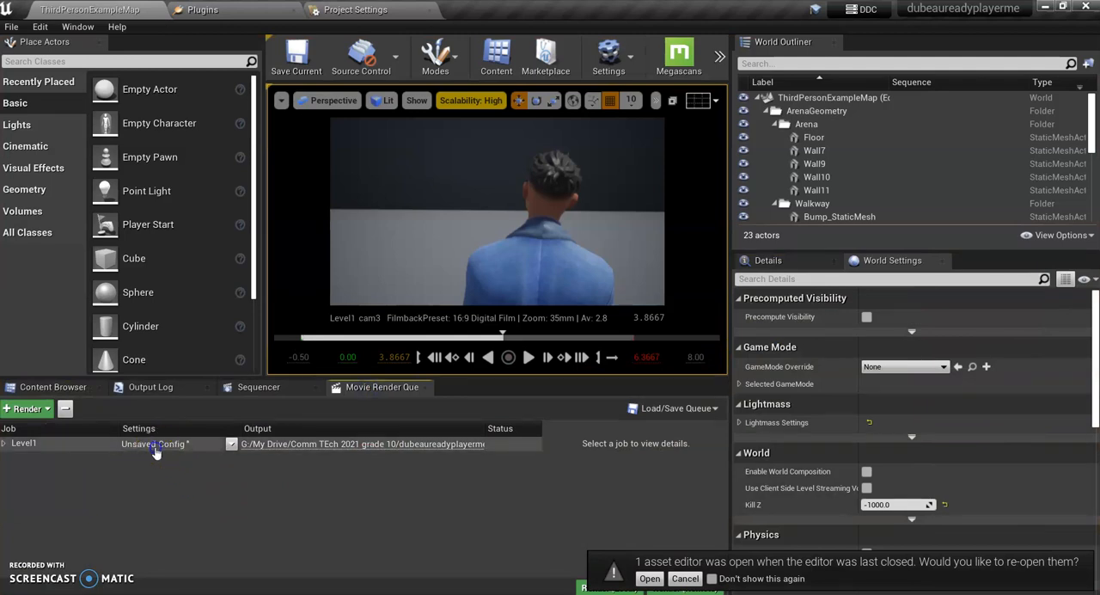
- Add Apple ProRes export, Deferred Rendering and Anti-aliasing settings to the Level1 job at 1920×1080
click(153, 443)
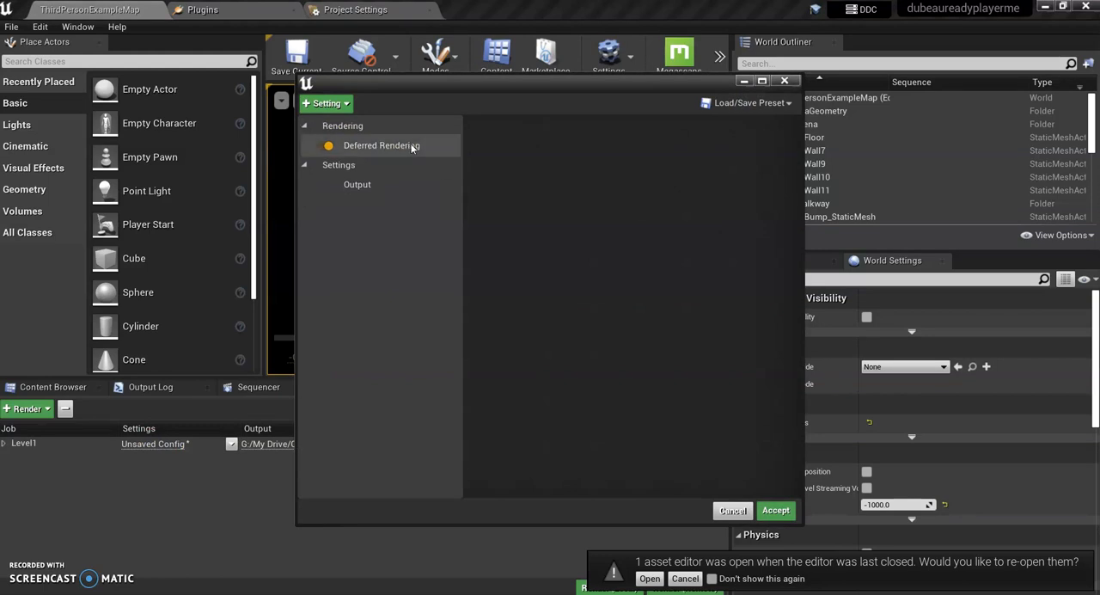
click(325, 103)
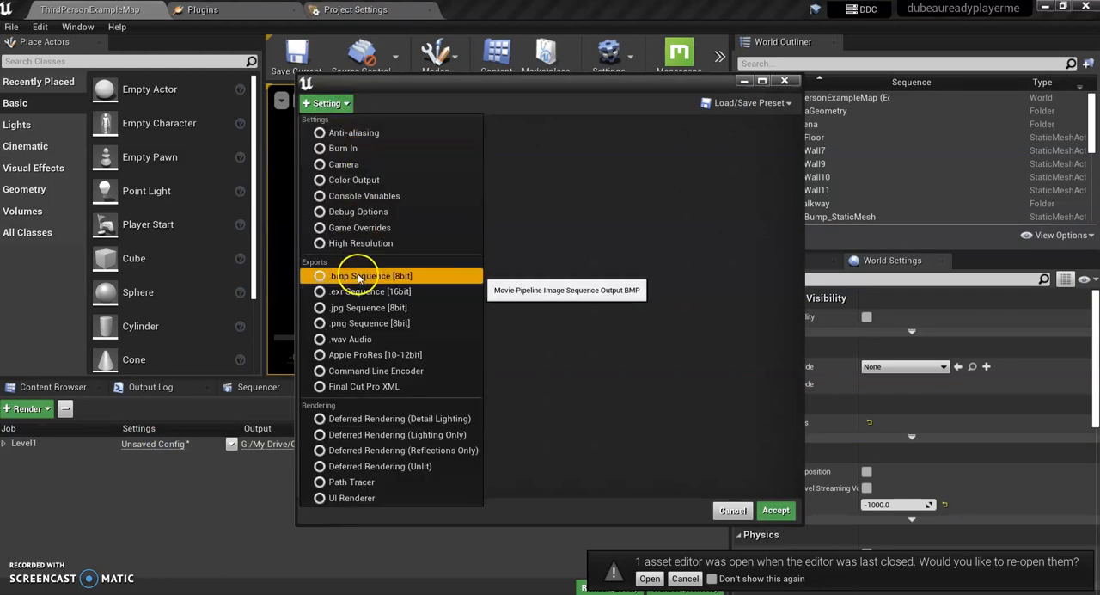
click(374, 354)
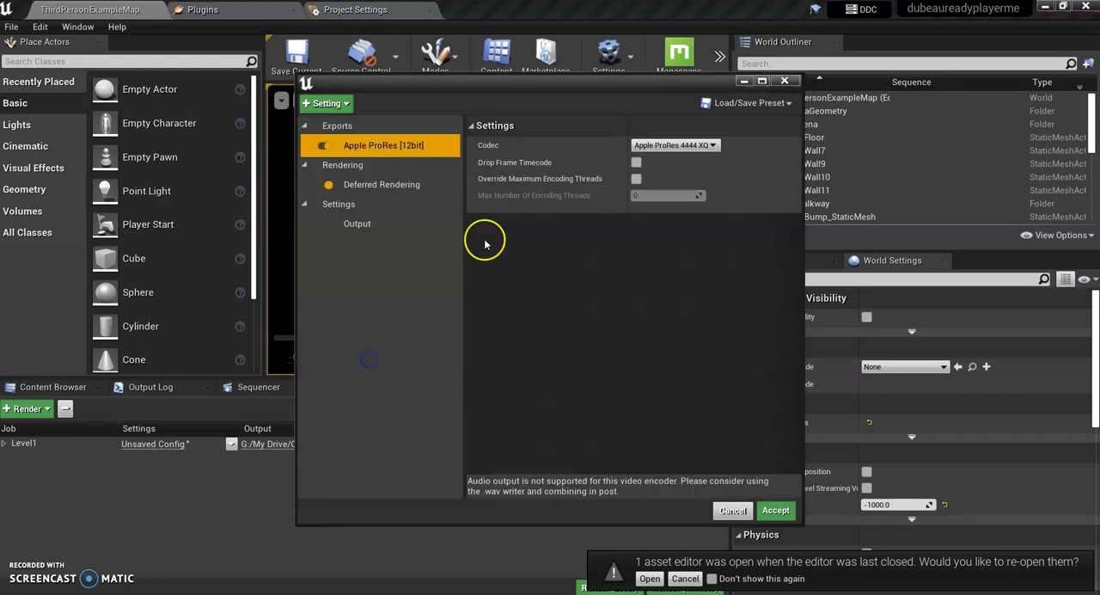
click(674, 144)
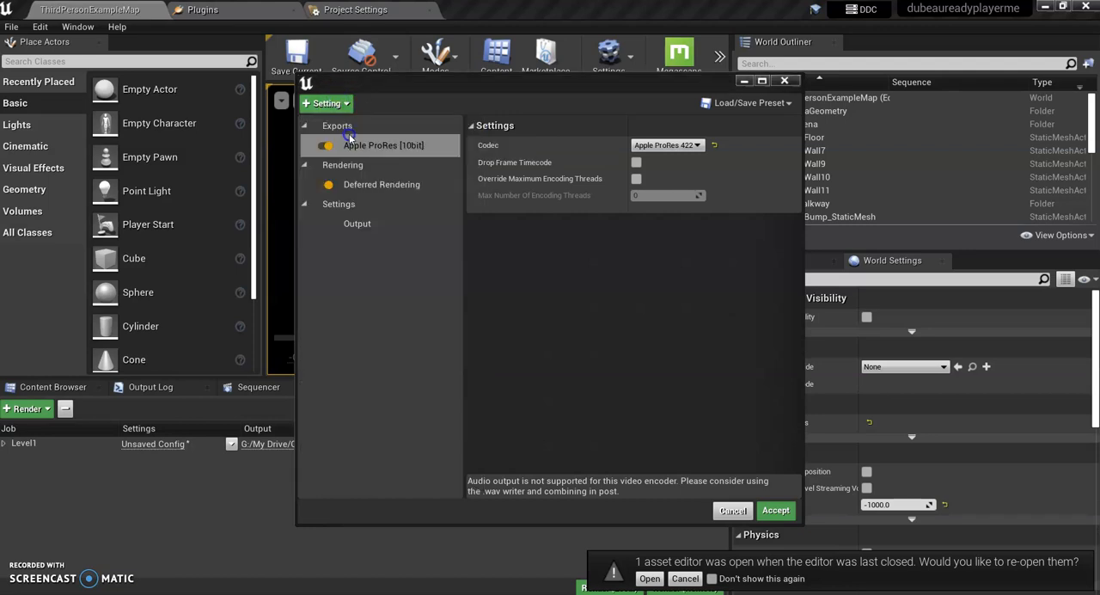
click(368, 224)
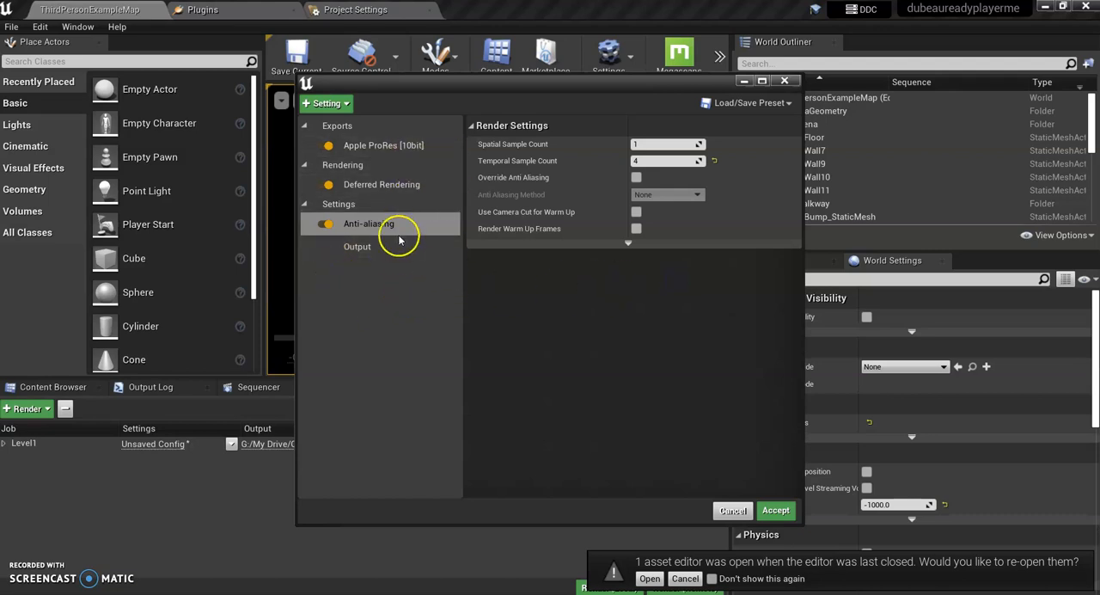
click(358, 247)
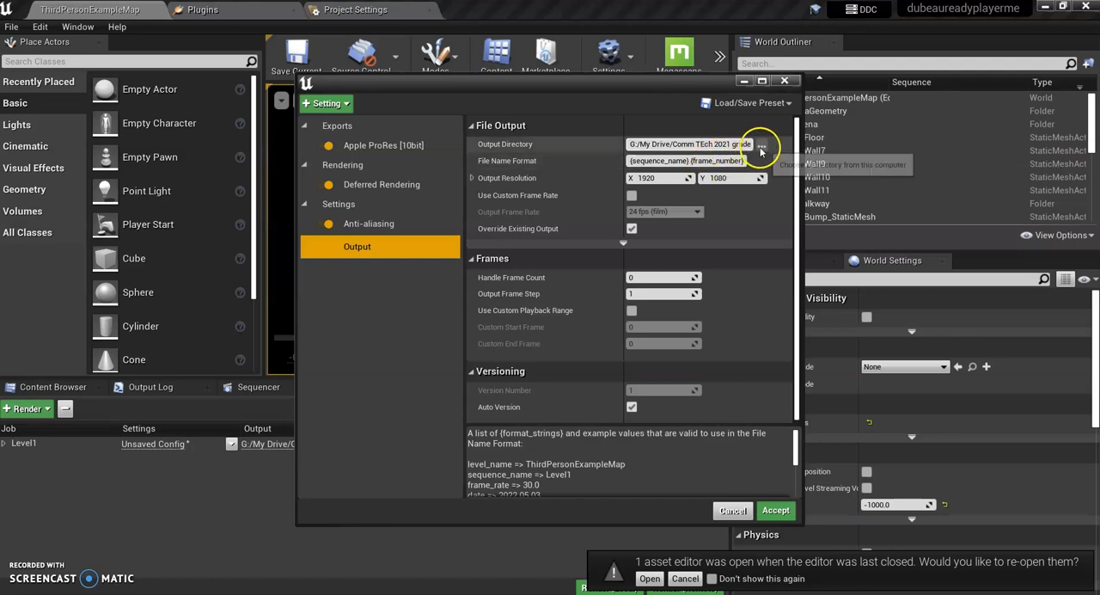
- Point the render output directory to New Volume (D:) and accept the settings
click(759, 144)
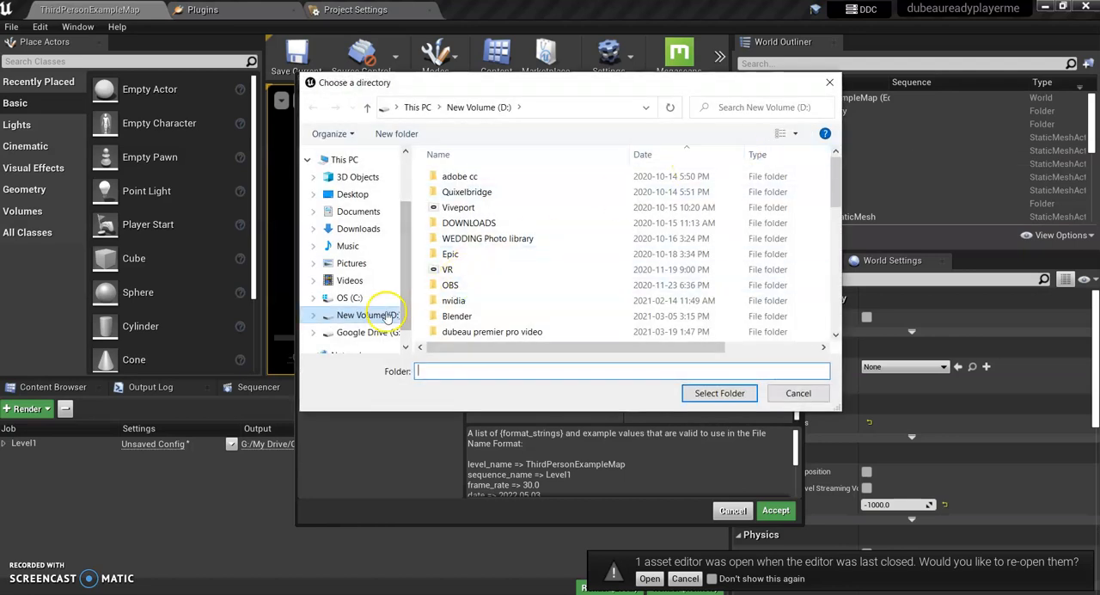
click(364, 314)
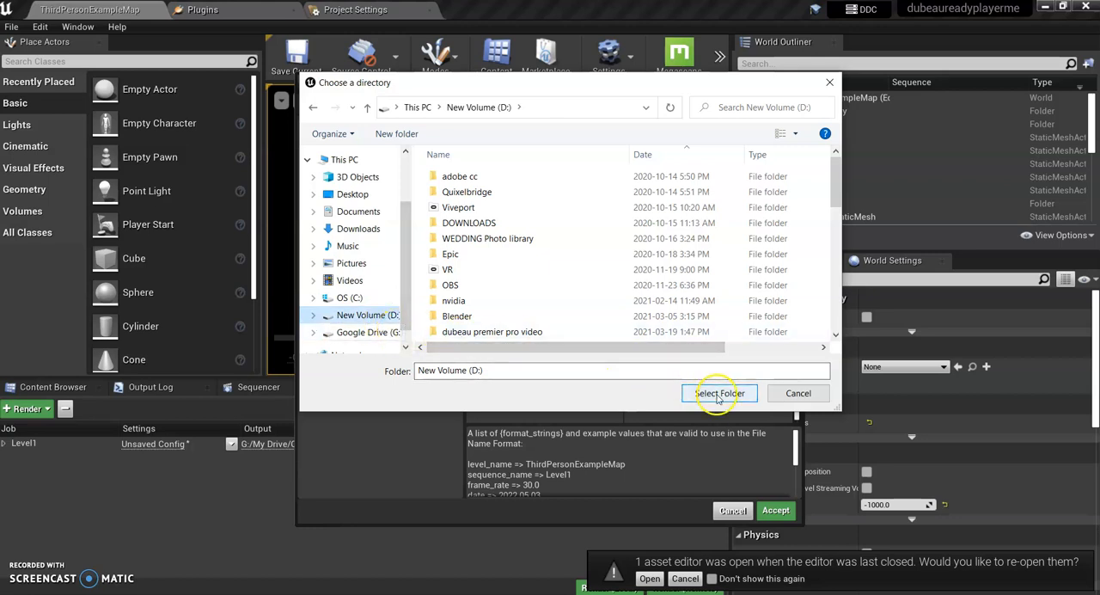
click(718, 392)
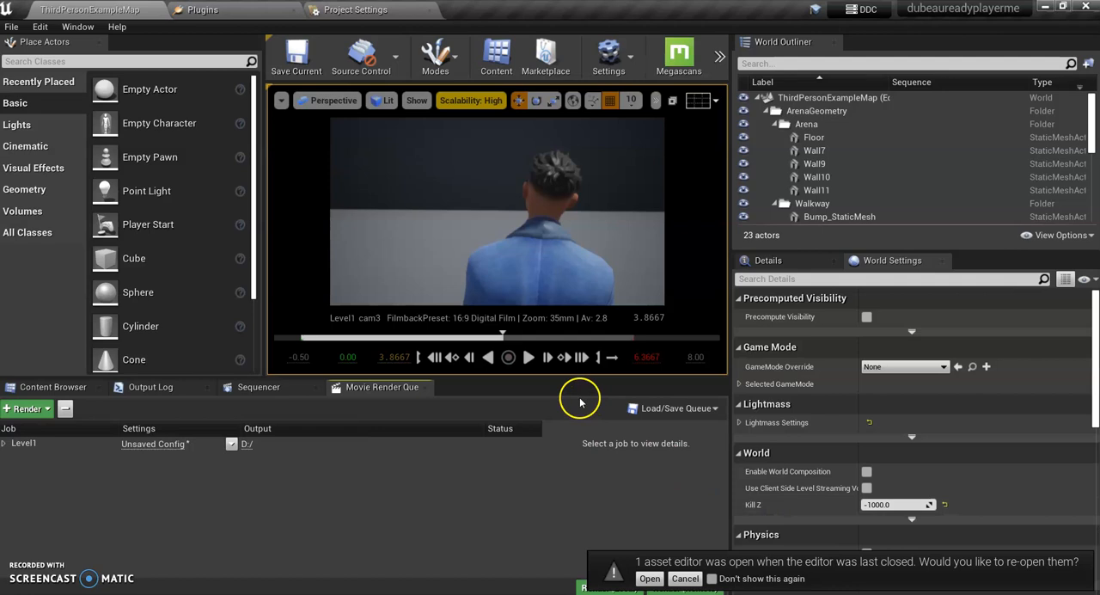
mouse_move(581, 399)
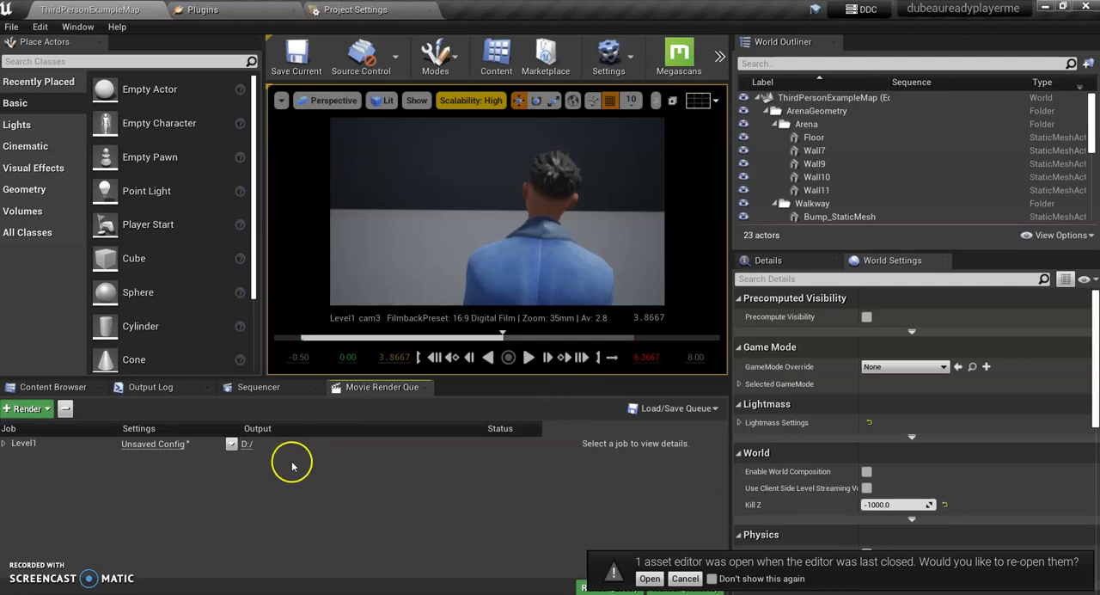
mouse_move(180, 461)
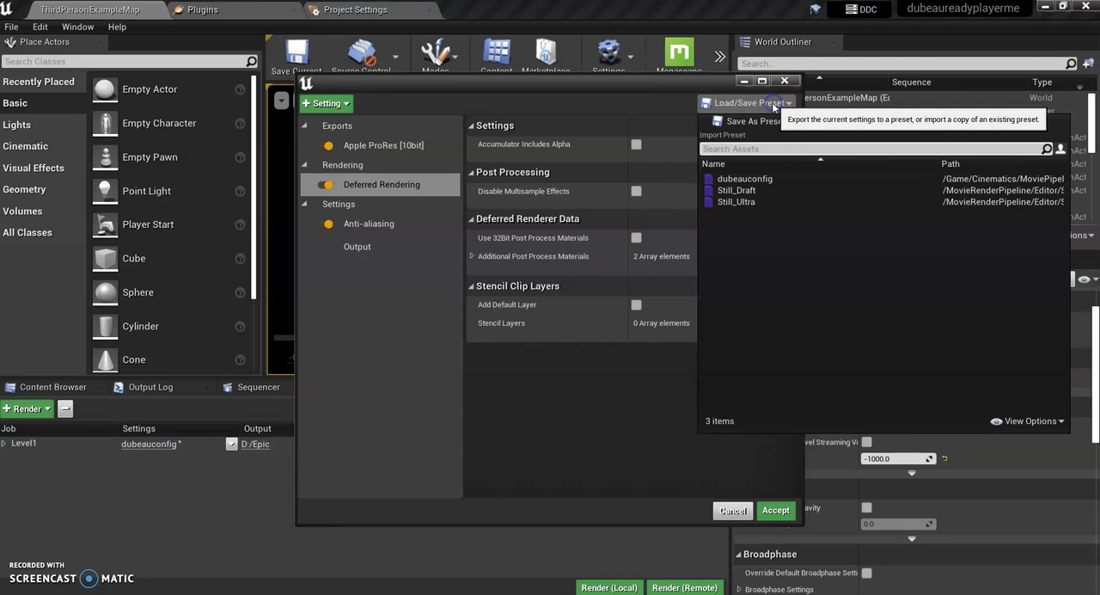
mouse_move(744, 179)
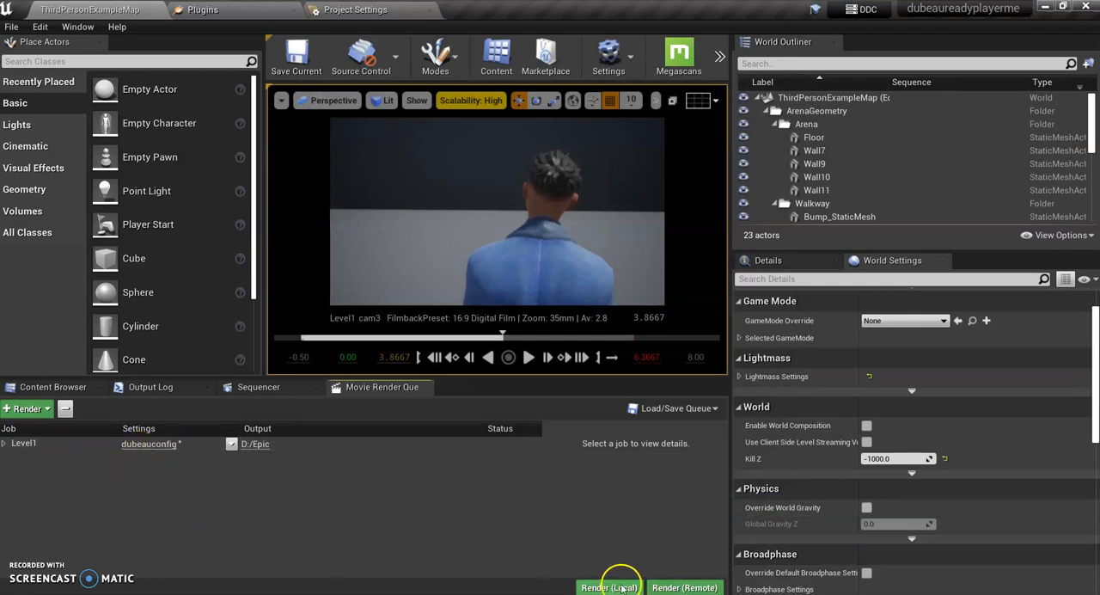
- Start a local render of the Level1 job
click(604, 588)
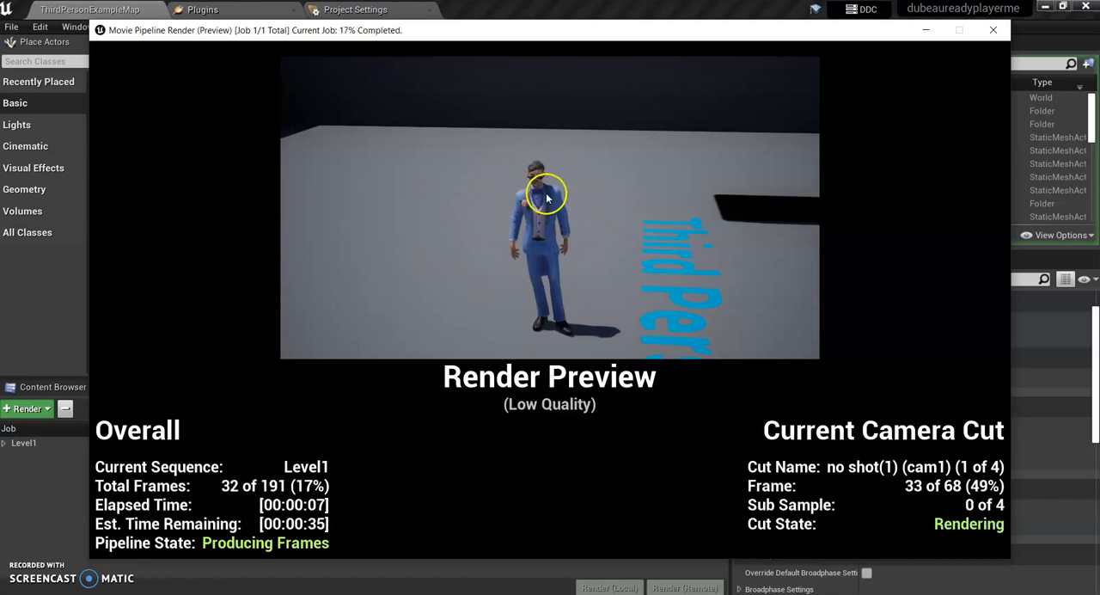
mouse_move(653, 265)
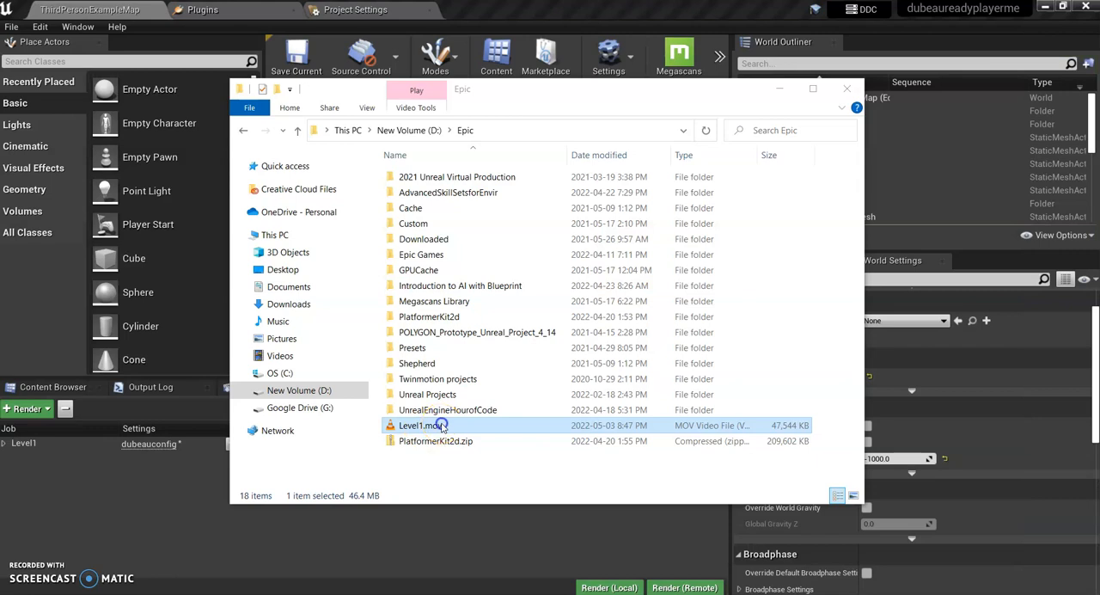
- Play the rendered Level1.mov from D:/Epic in VLC, then close the player
double_click(421, 425)
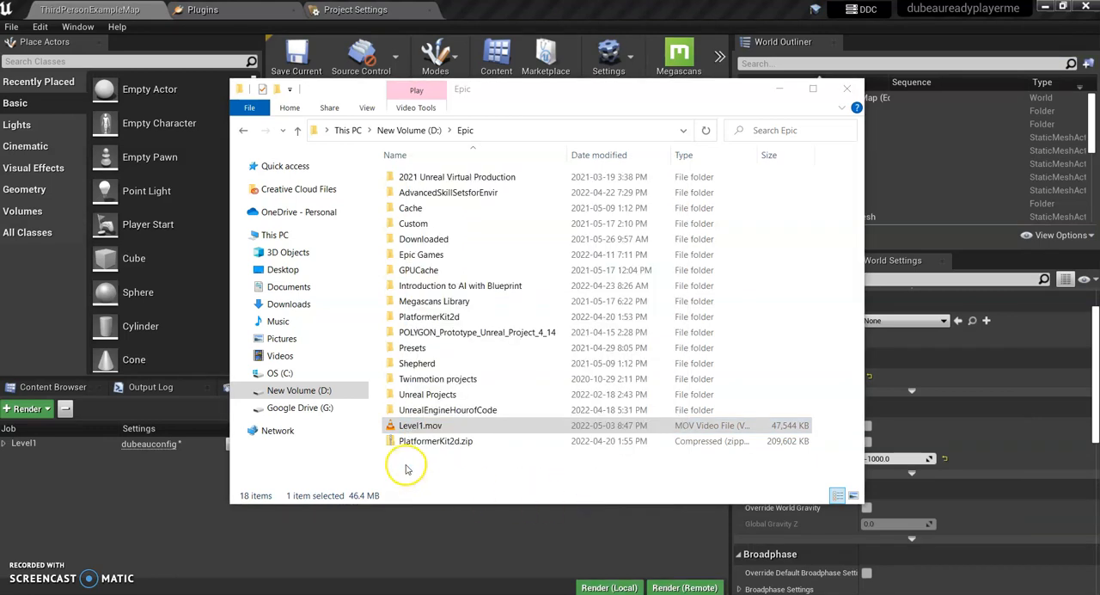
double_click(419, 424)
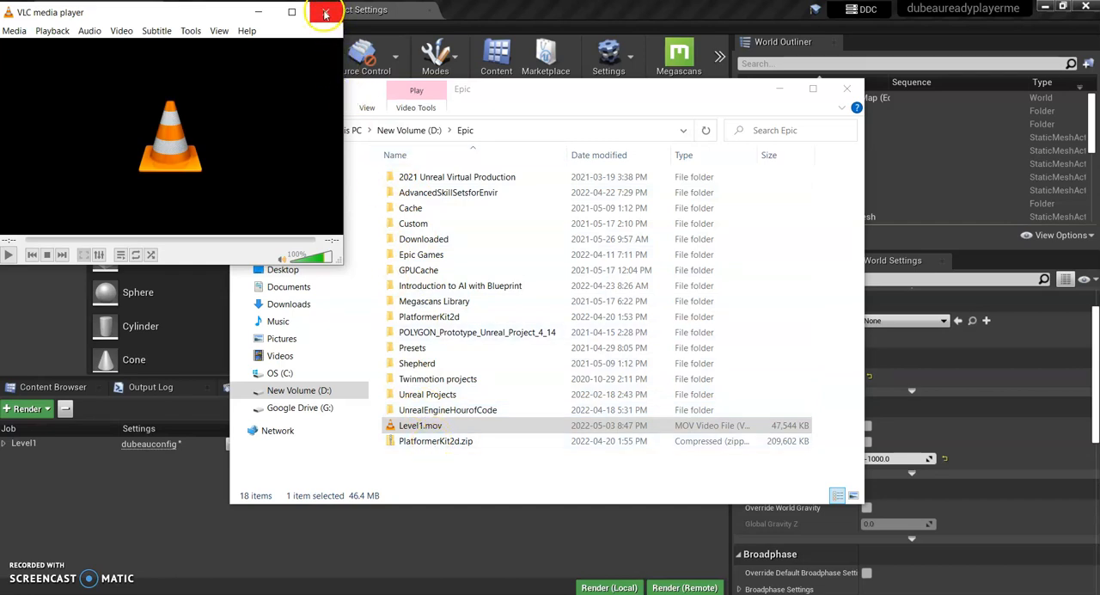
click(318, 14)
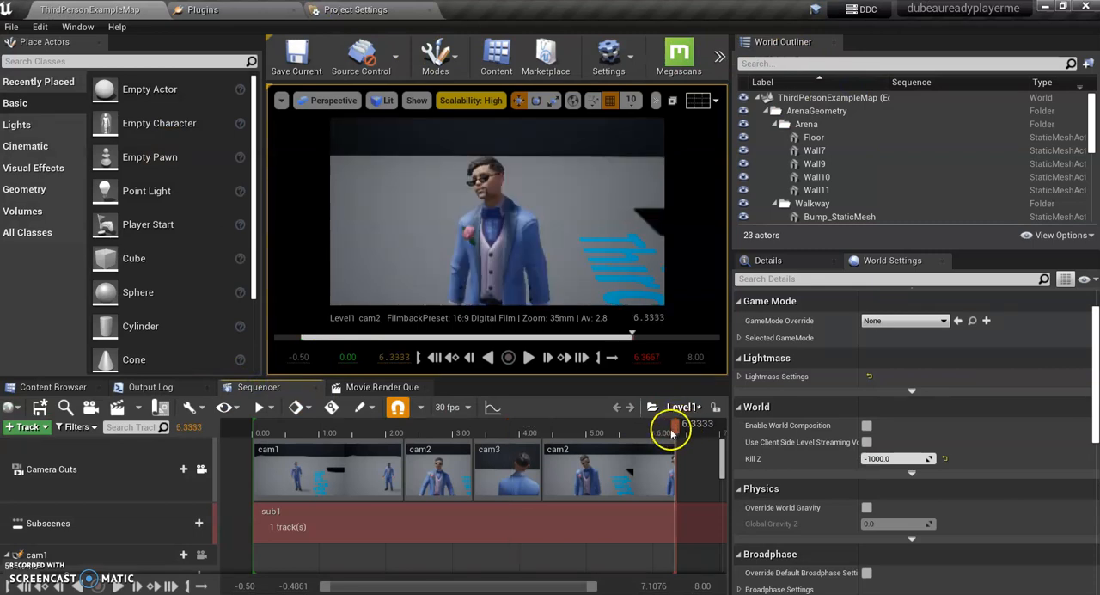
mouse_move(673, 438)
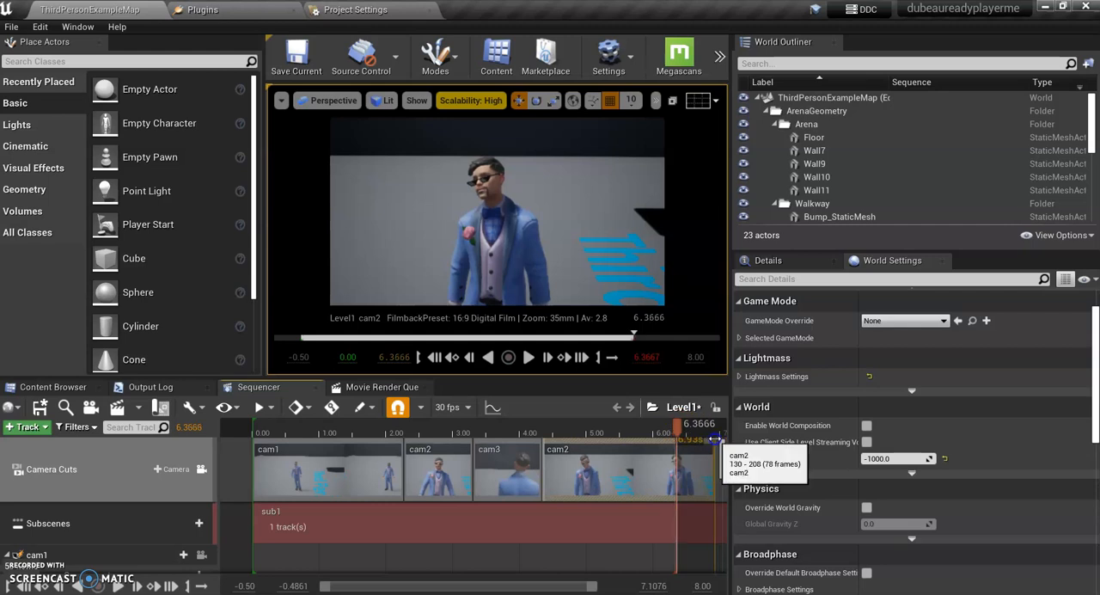
mouse_move(461, 409)
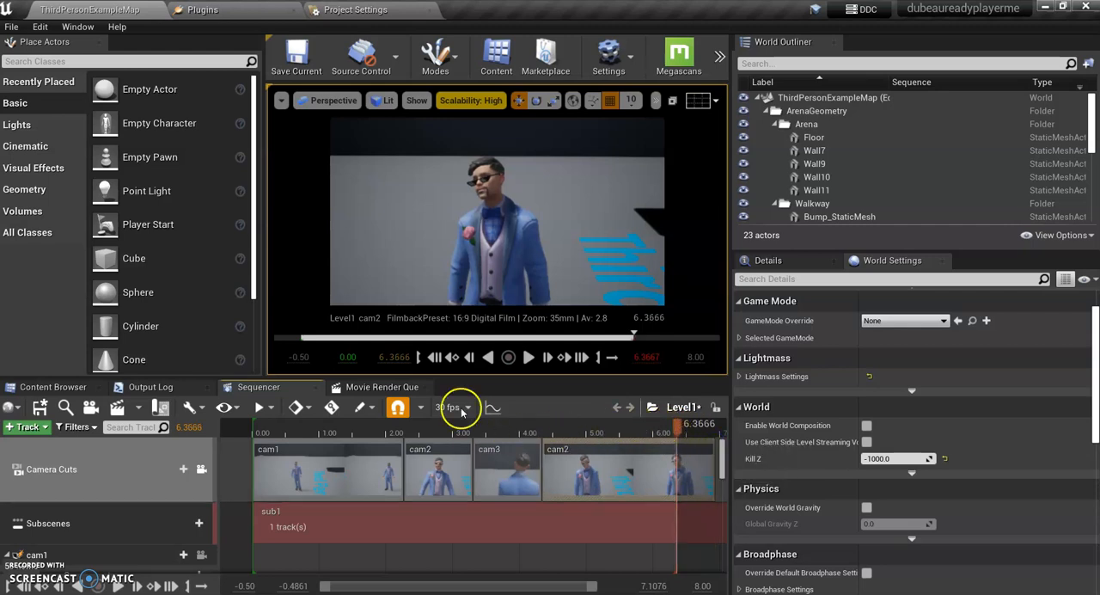
mouse_move(599, 437)
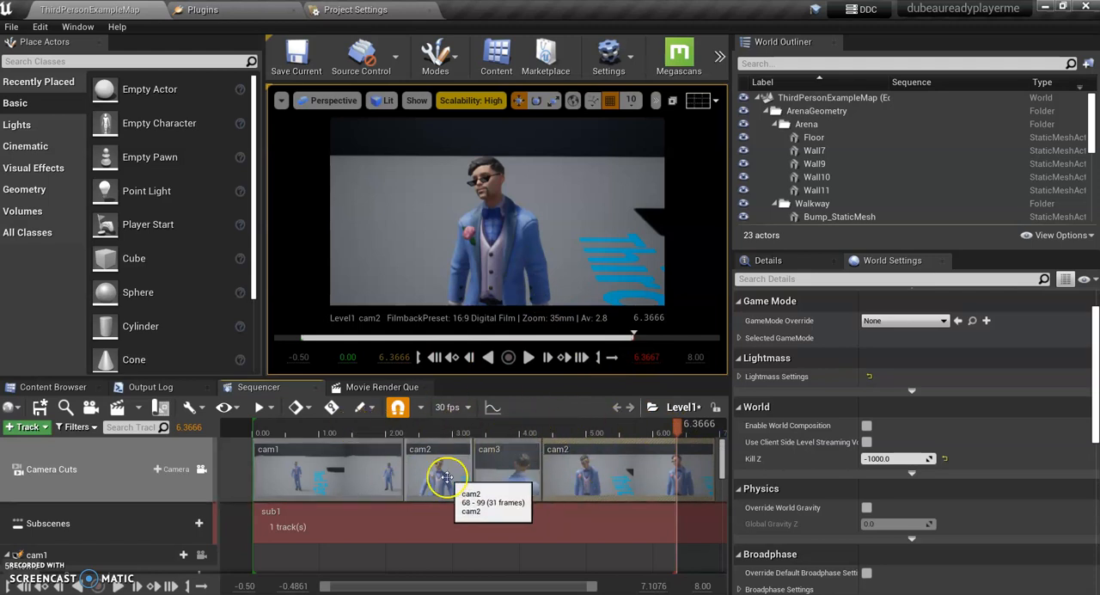
mouse_move(328, 492)
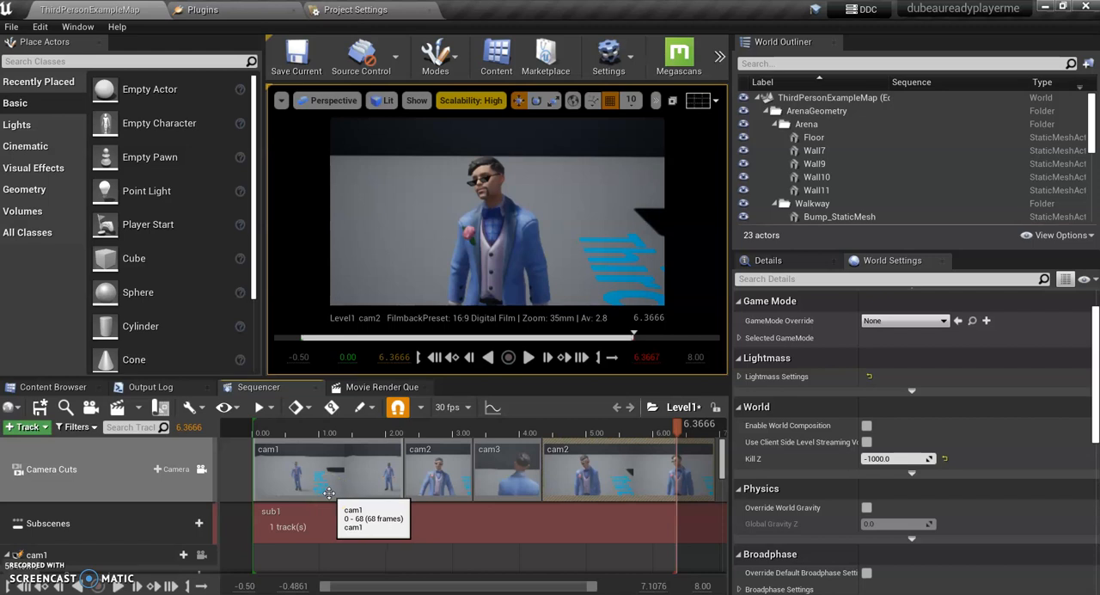
mouse_move(330, 491)
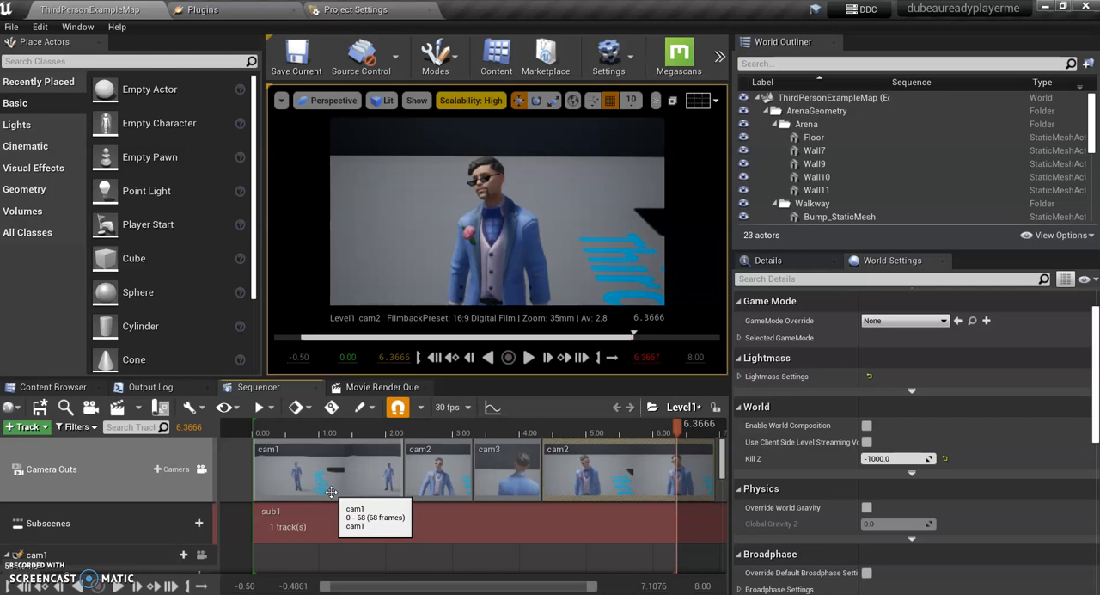